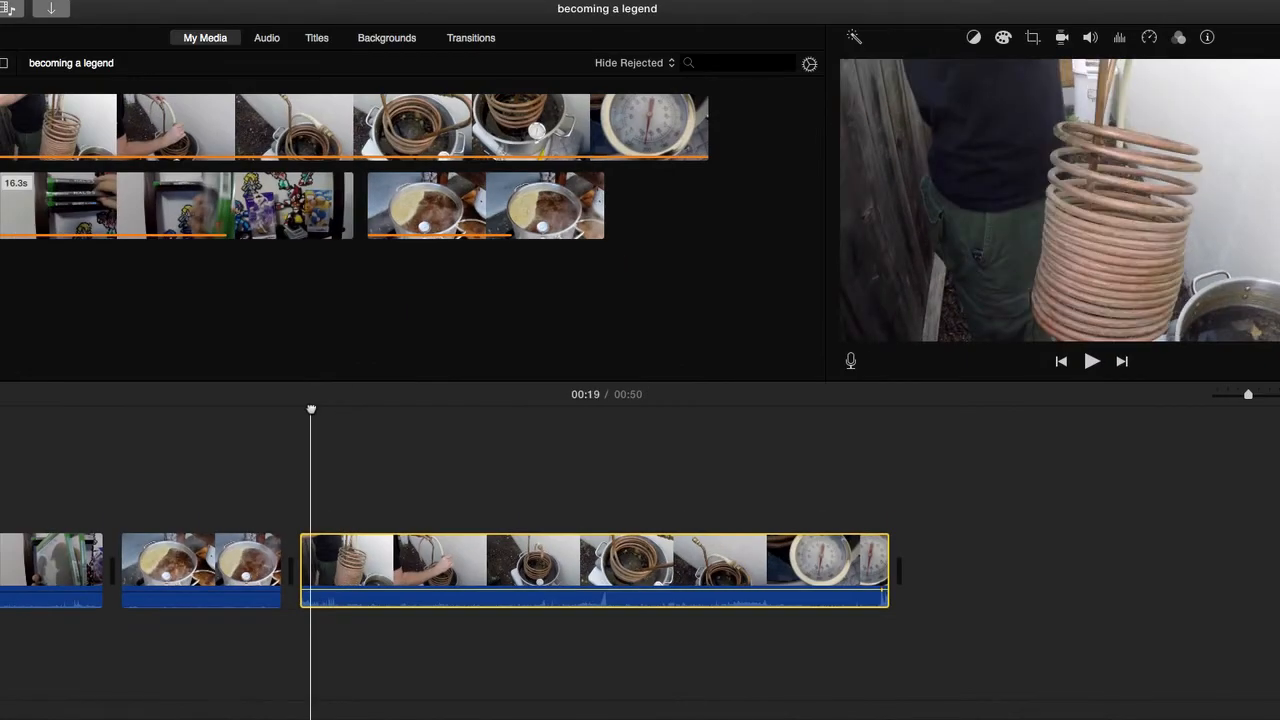
- Preview the 31.6-second copper-coil clip, then drag its volume slider to 0%
left_click(1091, 361)
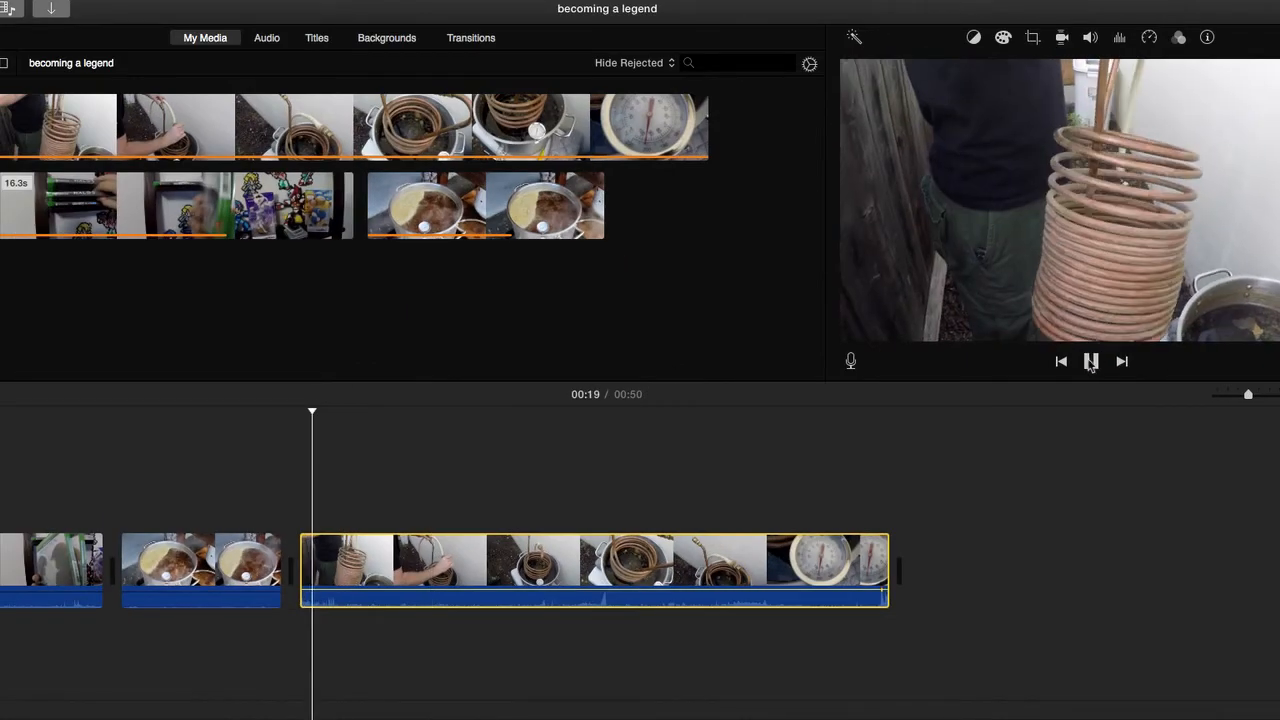
left_click(1091, 361)
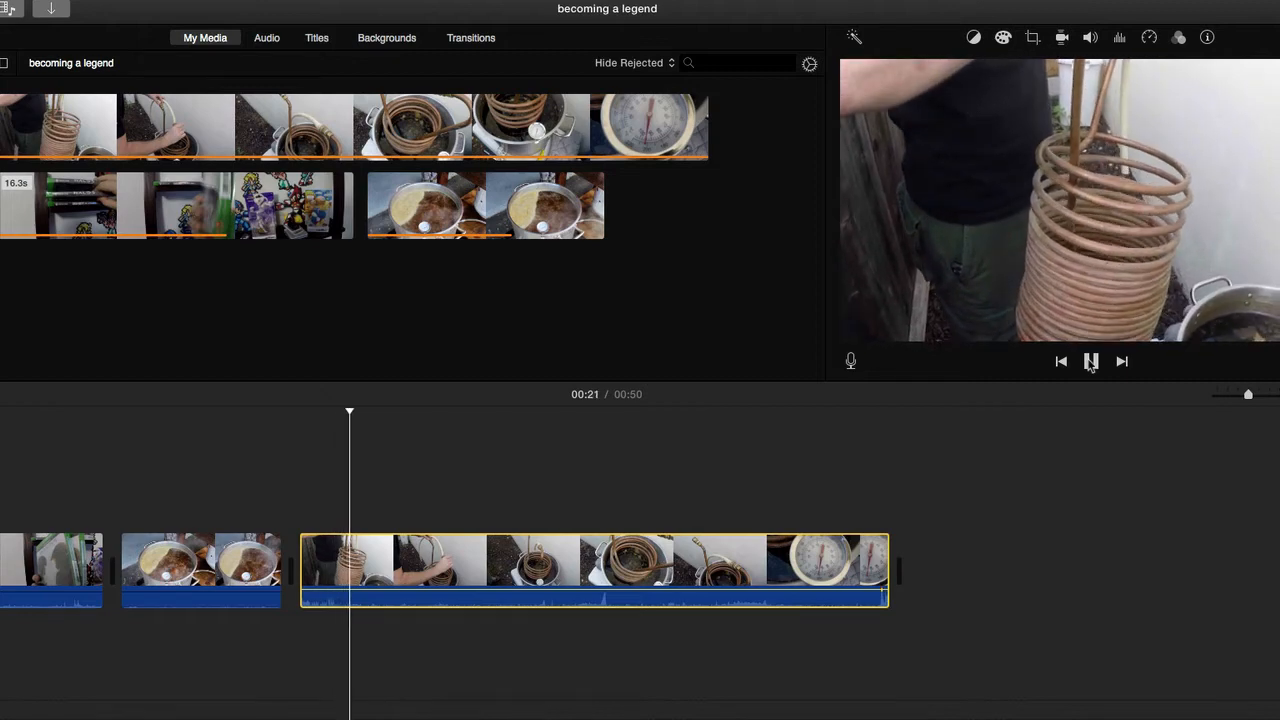
left_click(1091, 361)
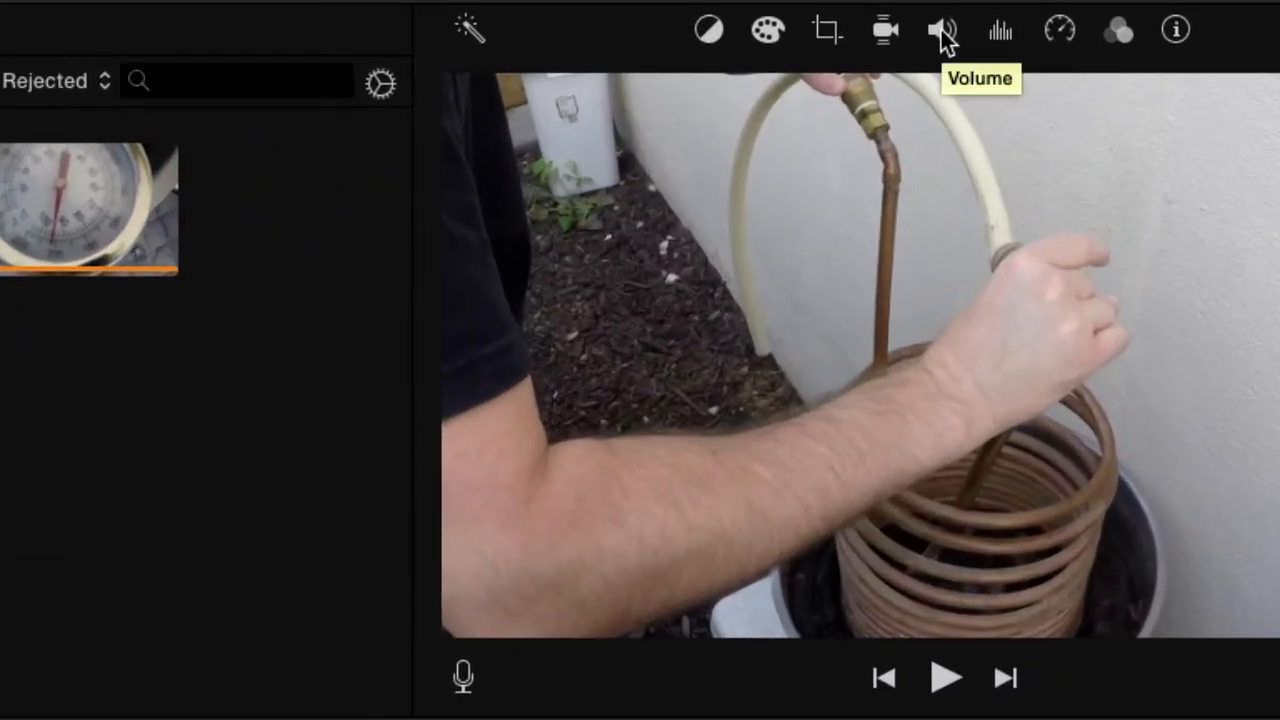
left_click(940, 29)
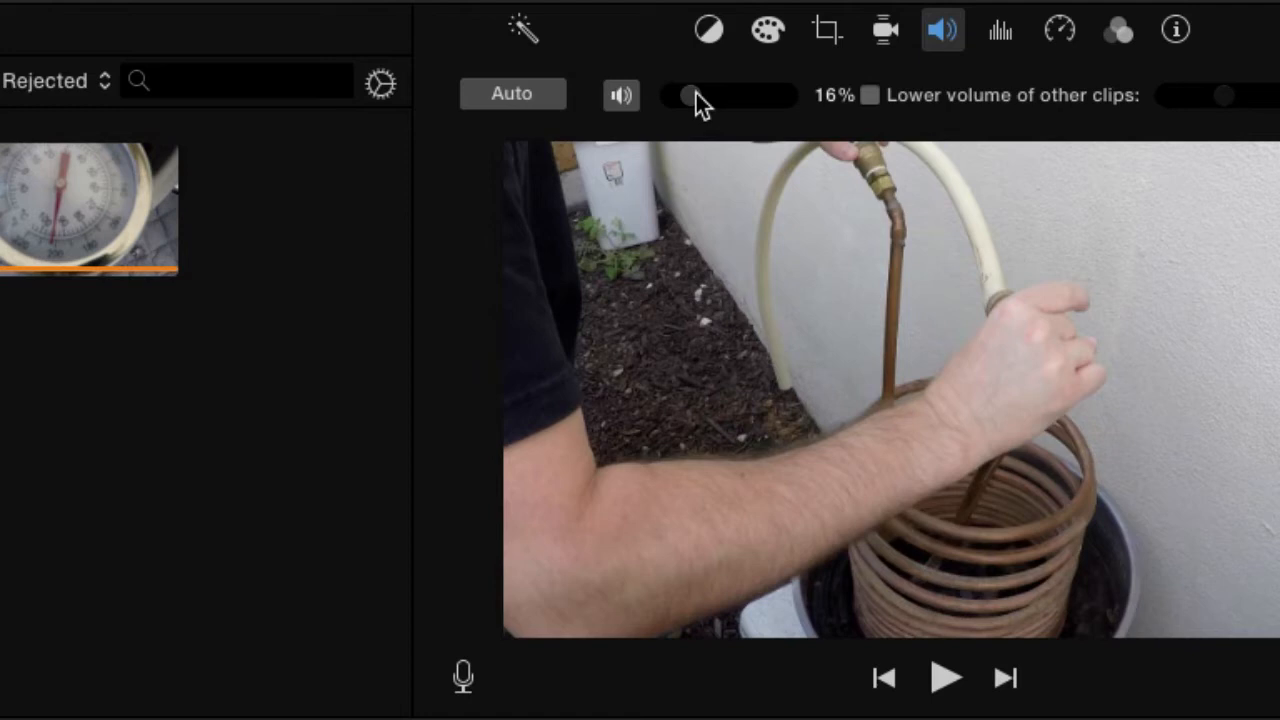
left_click_drag(685, 95, 678, 95)
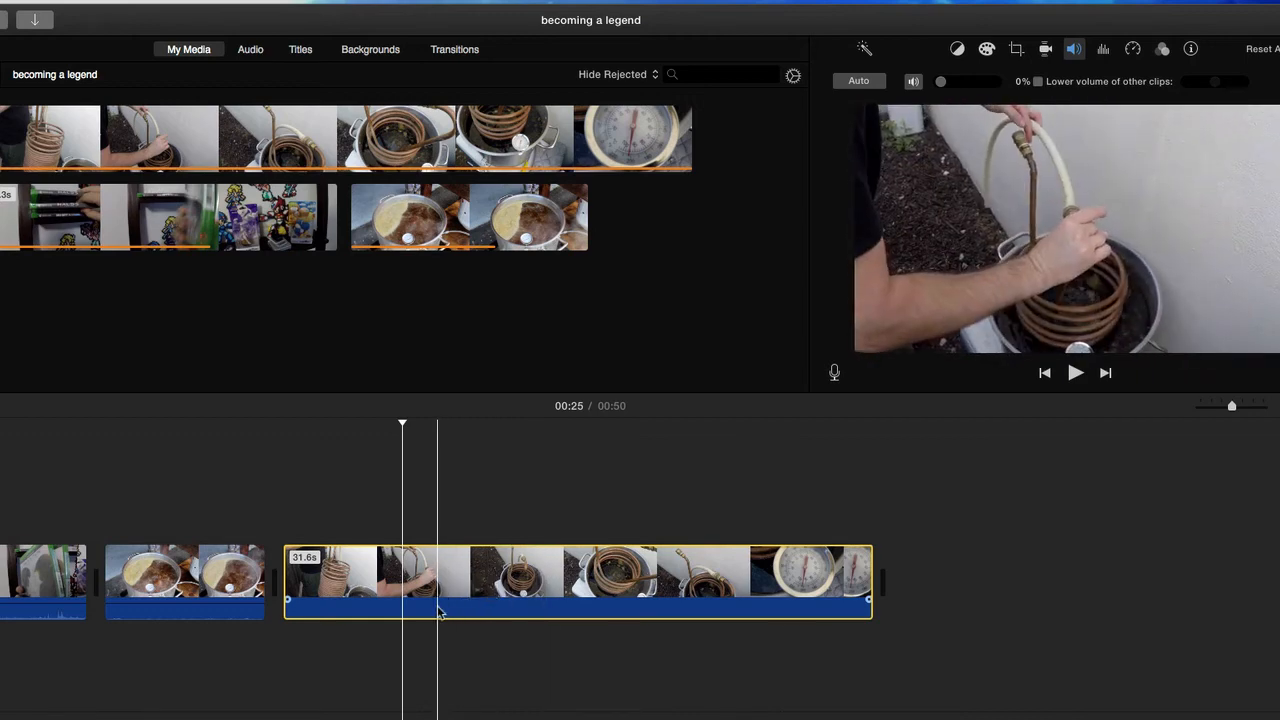
- Detach the 31.6-second coil clip's audio into a green GOPR0098 audio track
right_click(440, 612)
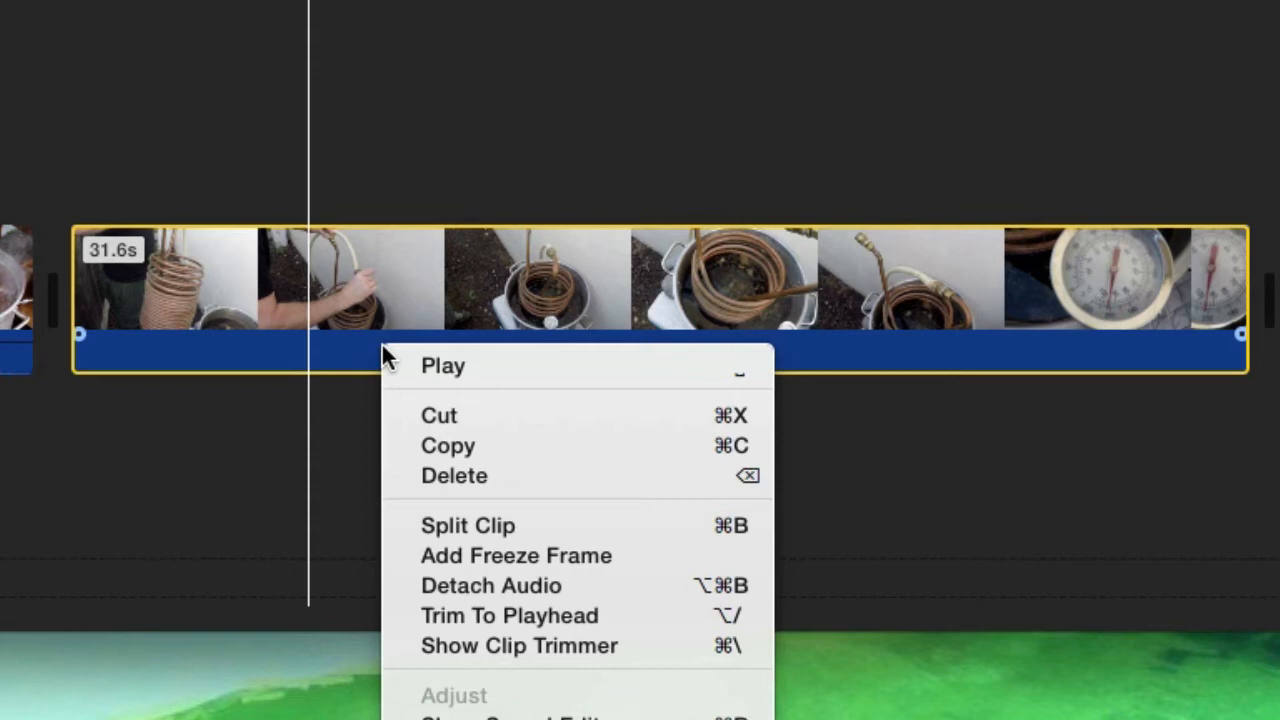
mouse_move(390, 358)
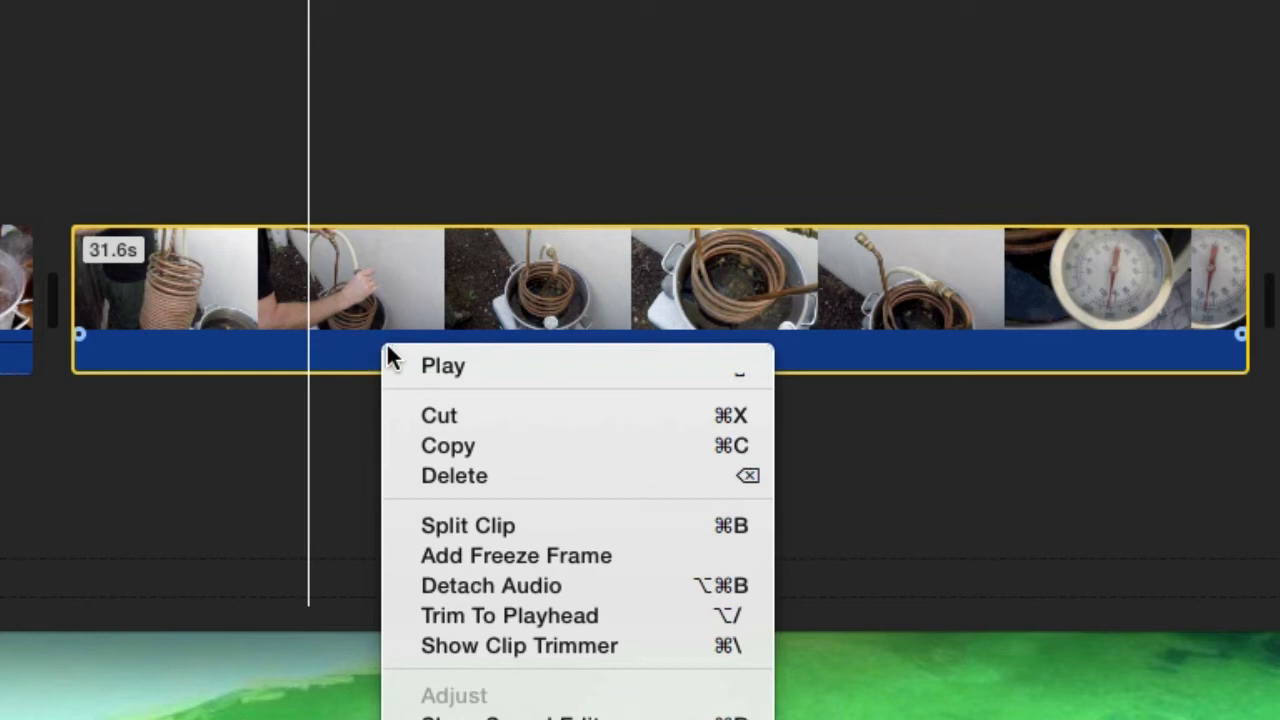
mouse_move(440, 365)
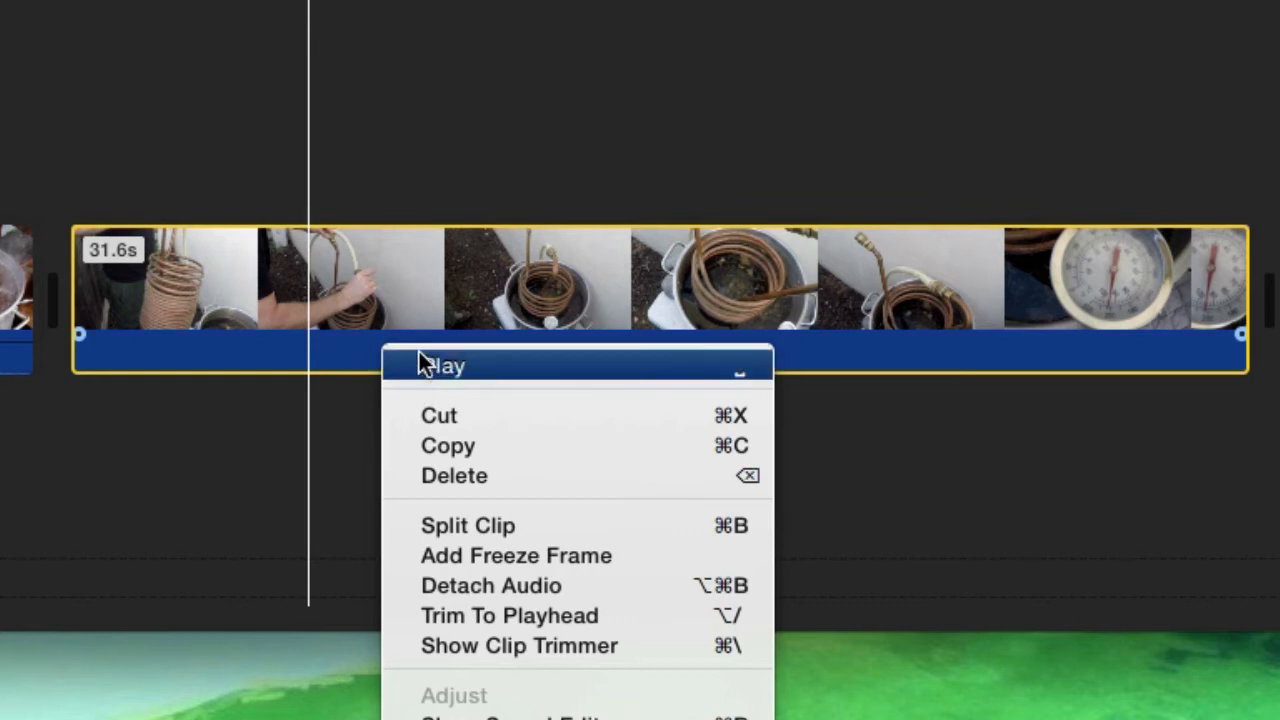
mouse_move(467, 525)
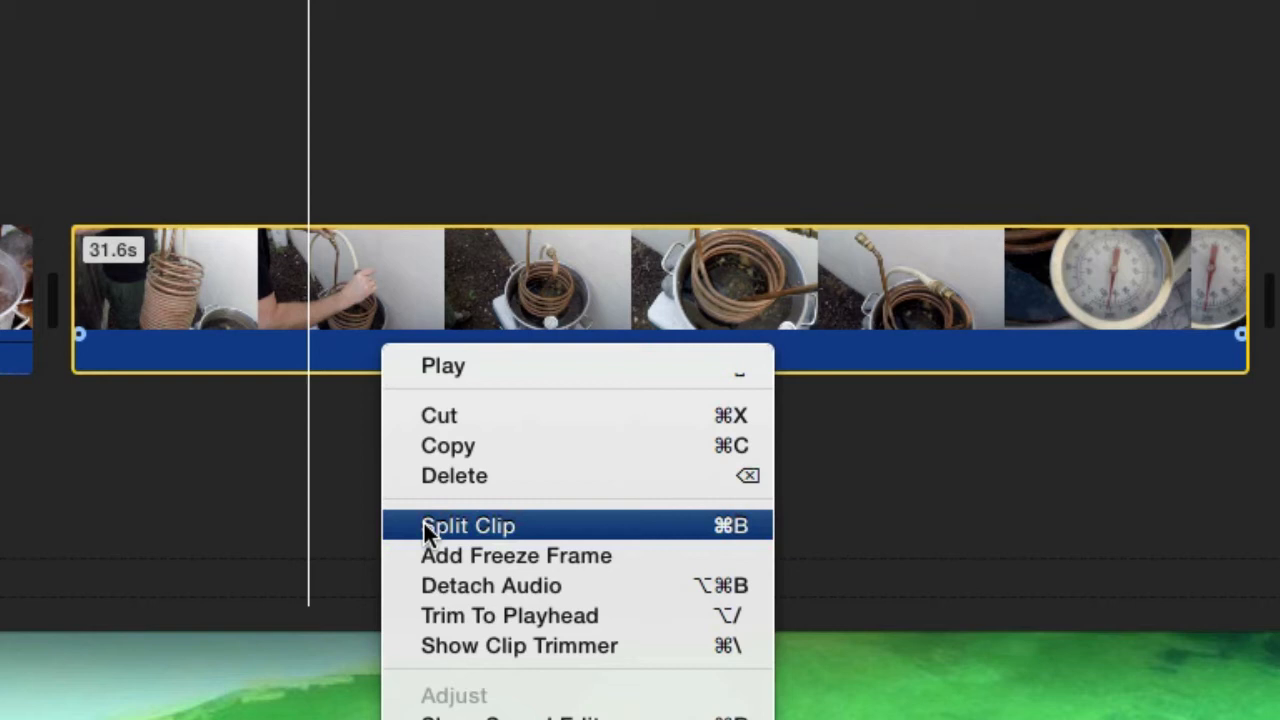
mouse_move(427, 543)
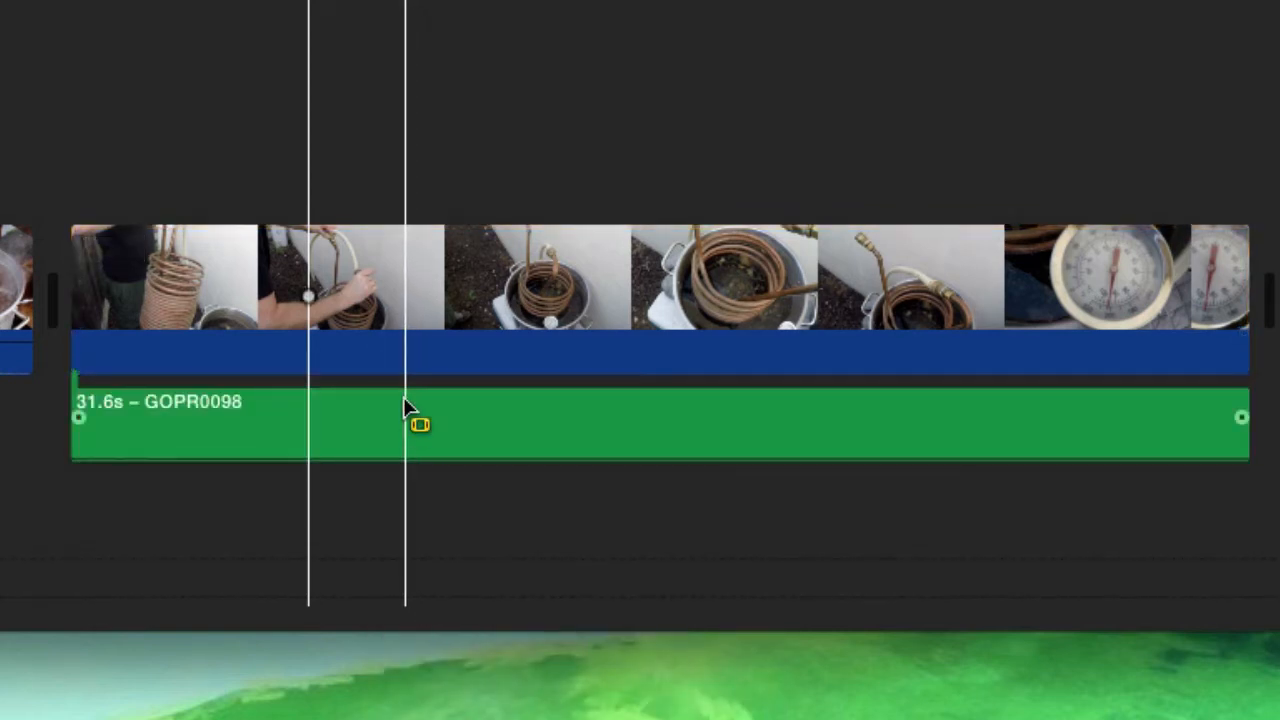
left_click(410, 423)
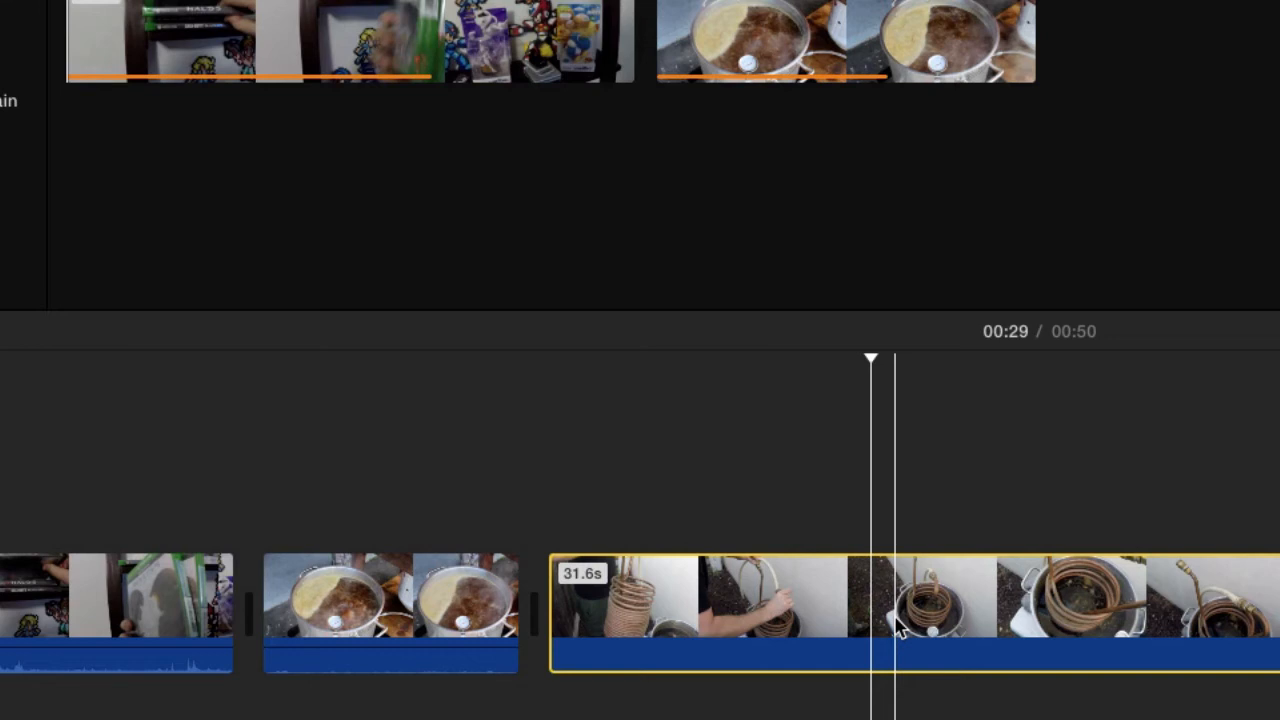
- Detach the 8.5-second pot clip's audio and select the new MVI_3016 track
right_click(500, 355)
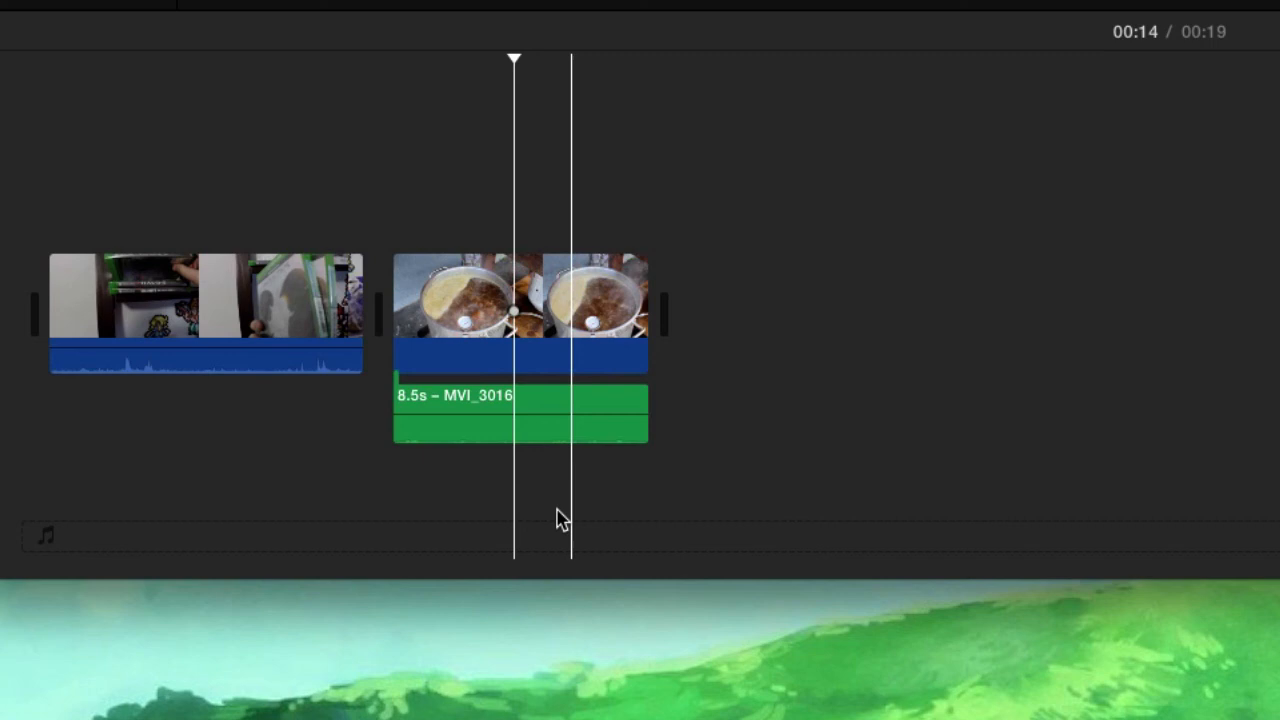
left_click(520, 413)
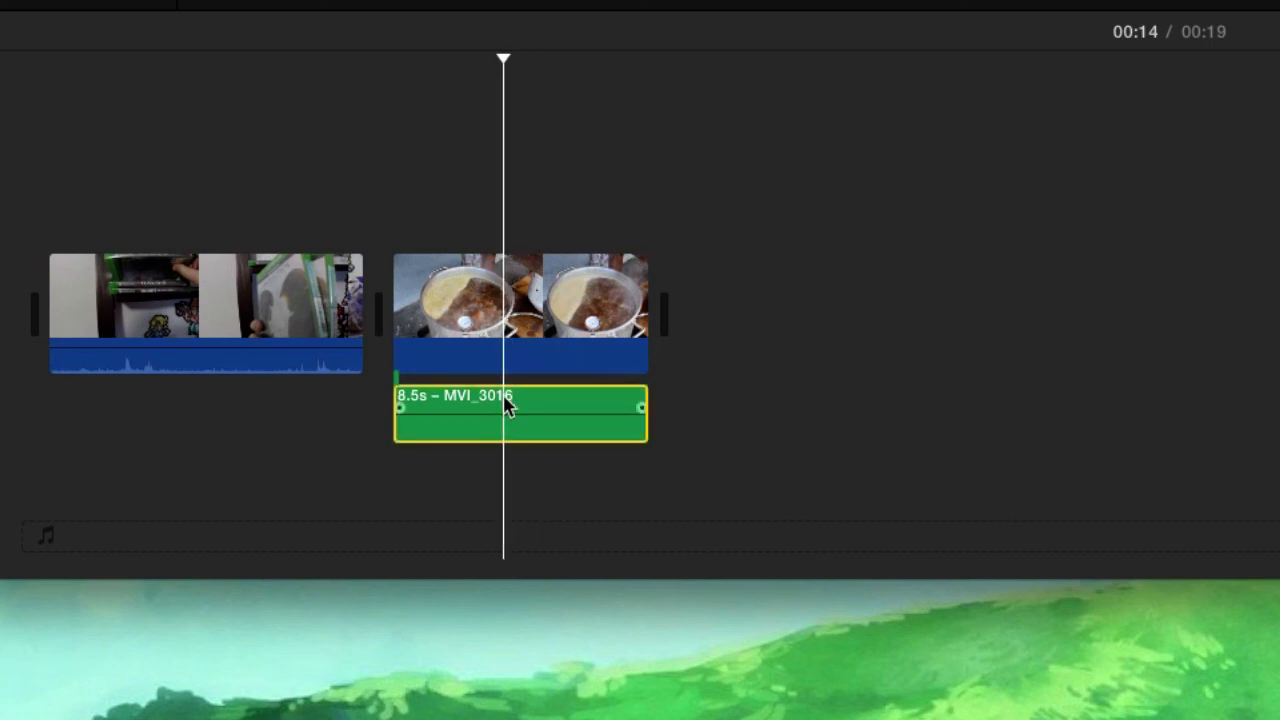